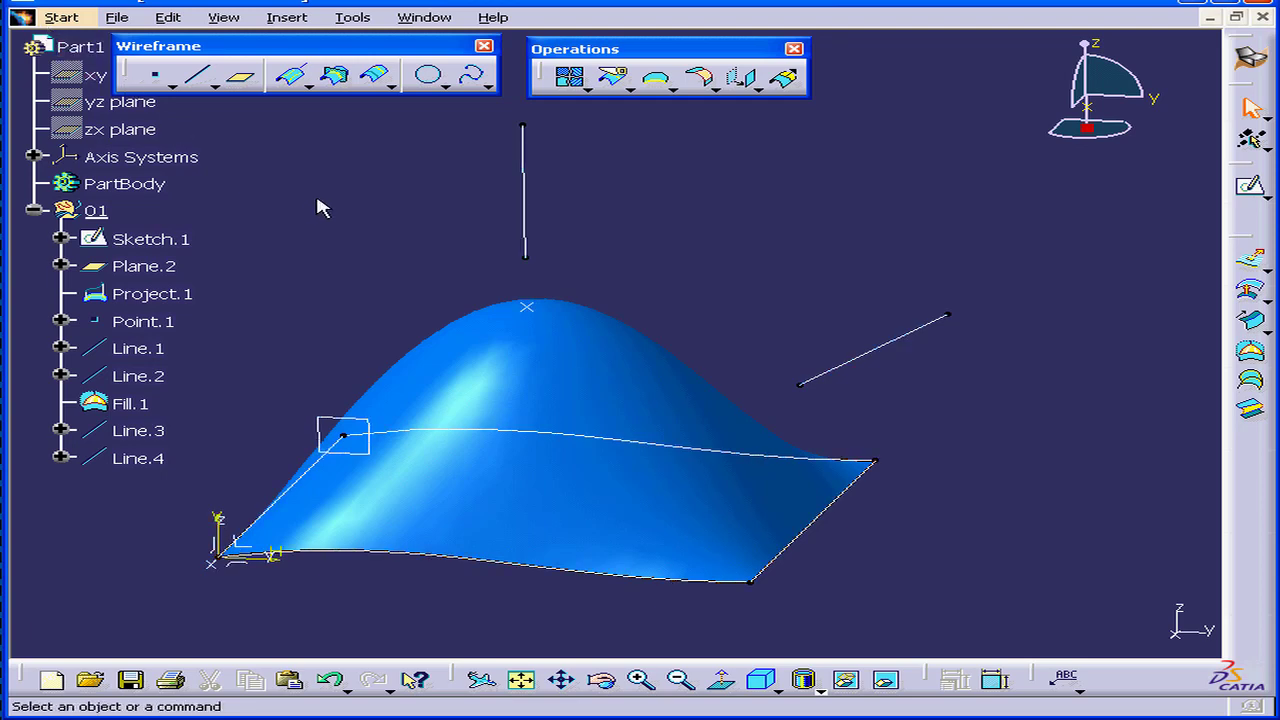
mouse_move(330, 205)
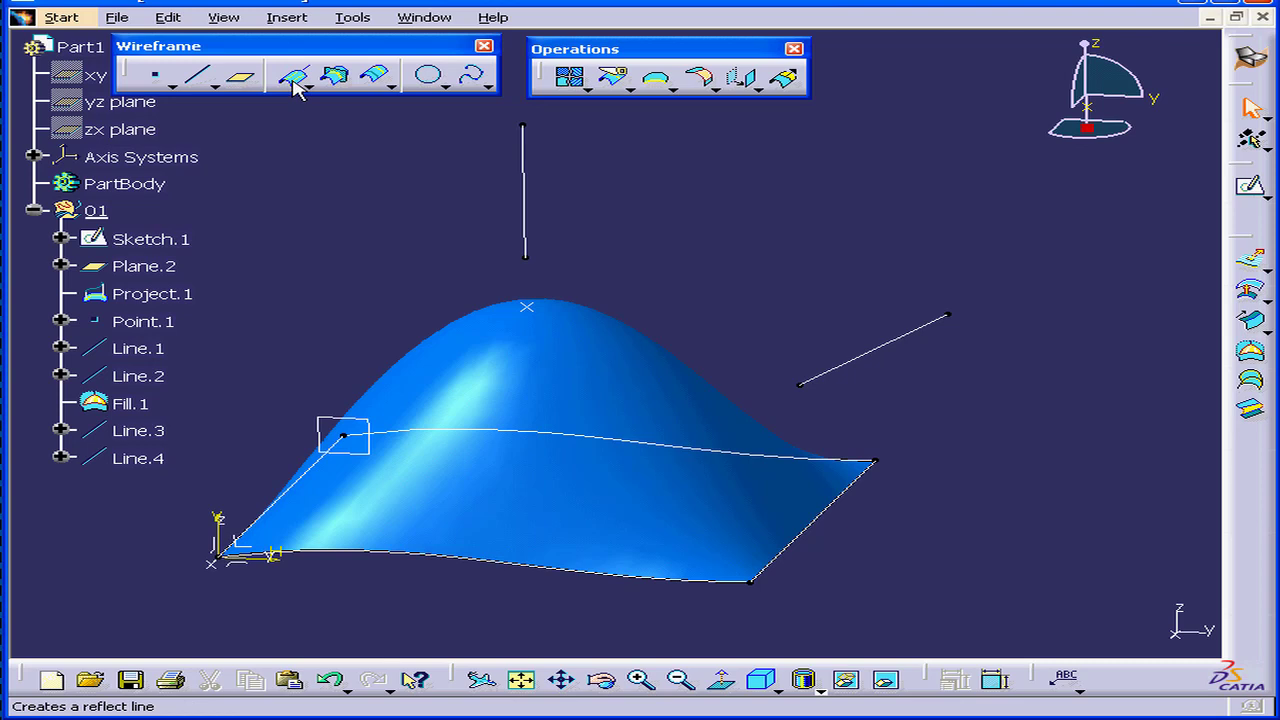
mouse_move(294, 76)
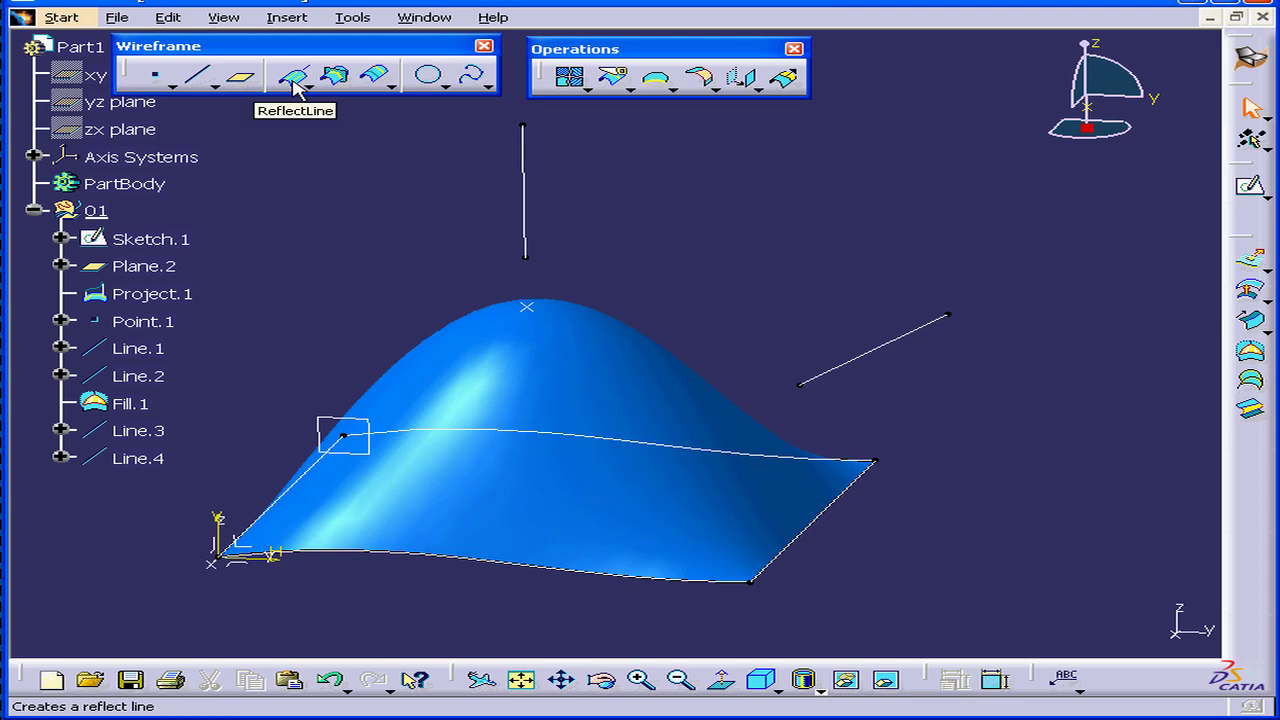
Step: Start a new reflect line from the Wireframe toolbar
click(293, 75)
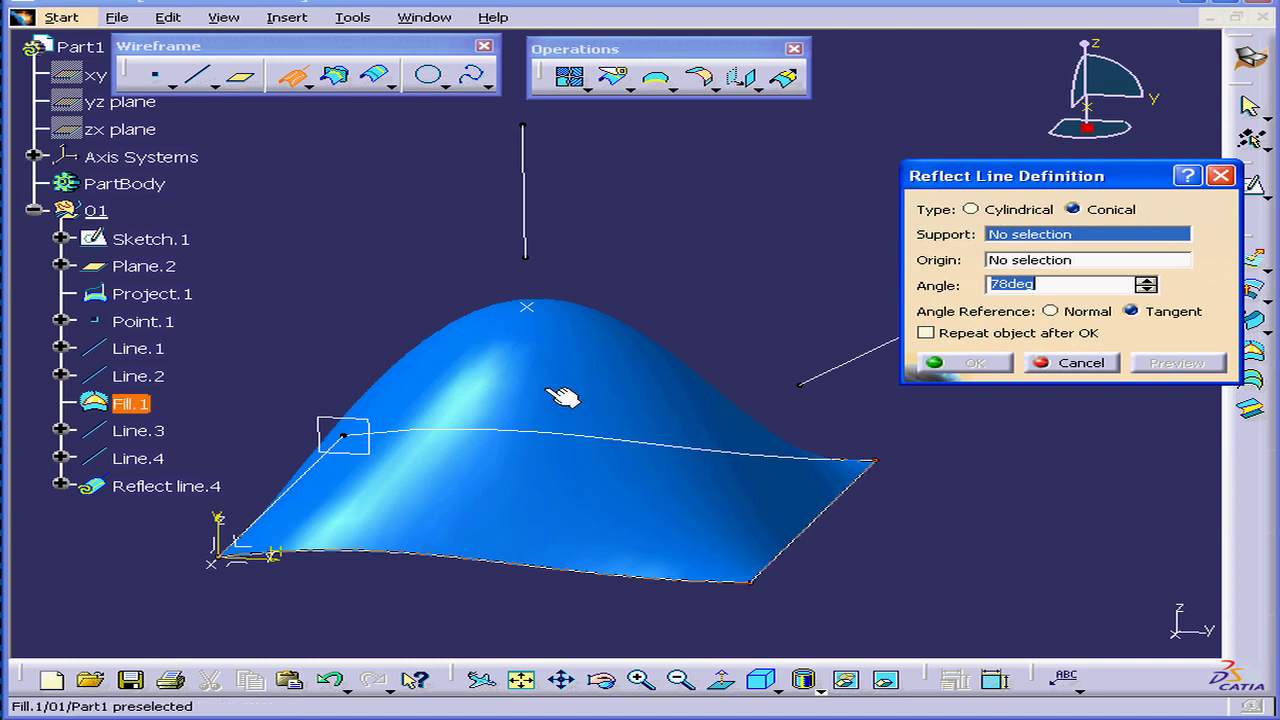
mouse_move(530, 405)
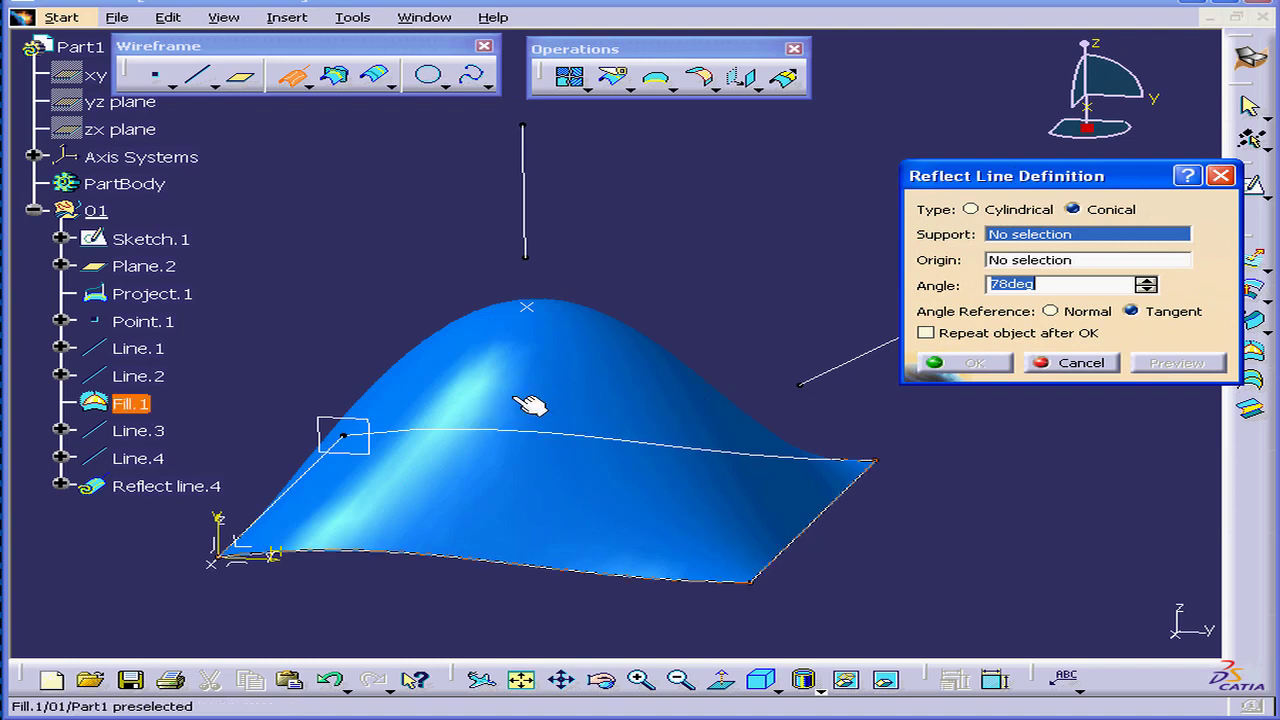
mouse_move(760, 545)
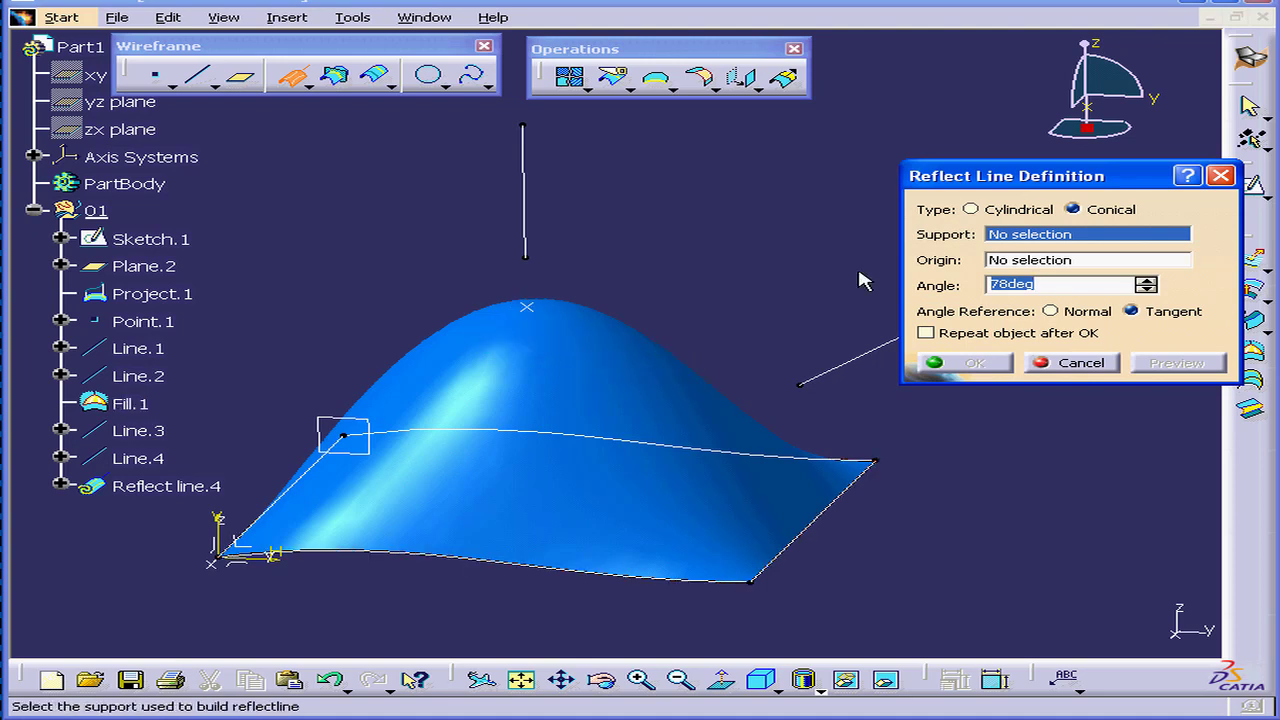
mouse_move(920, 232)
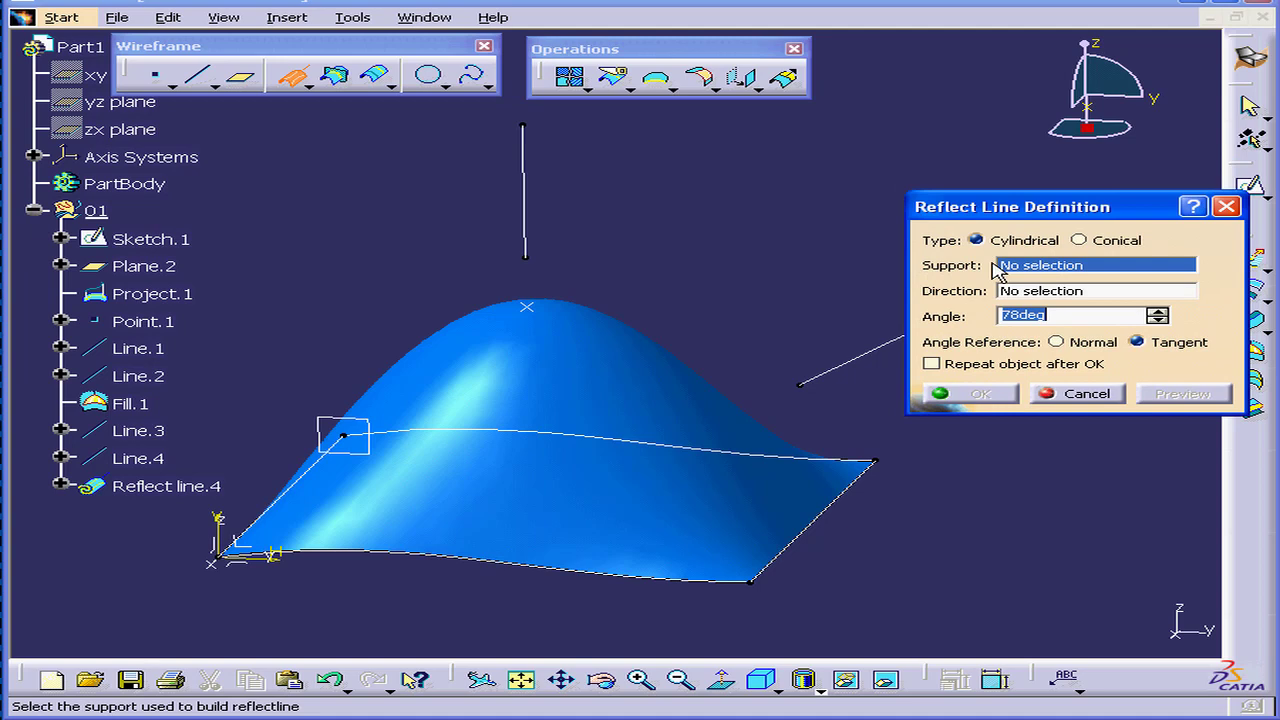
mouse_move(978, 288)
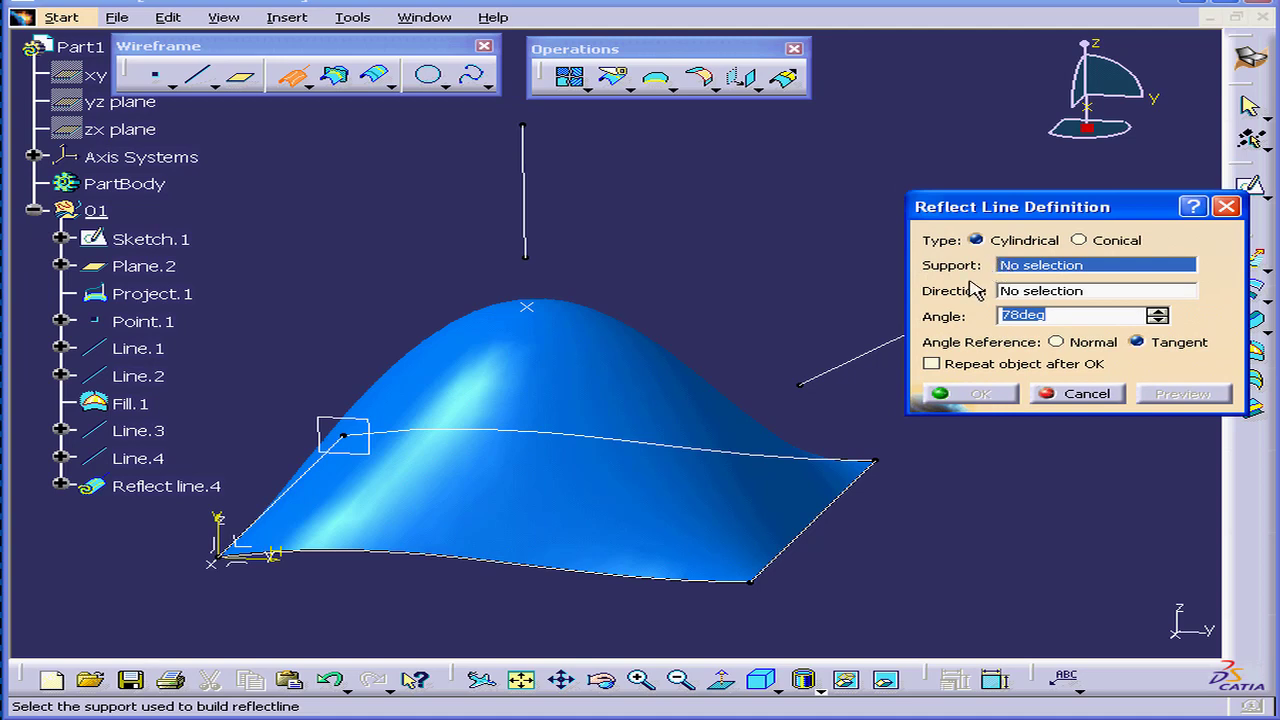
Step: Use Fill.1 as the reflect line support and Line.3 as direction
click(575, 395)
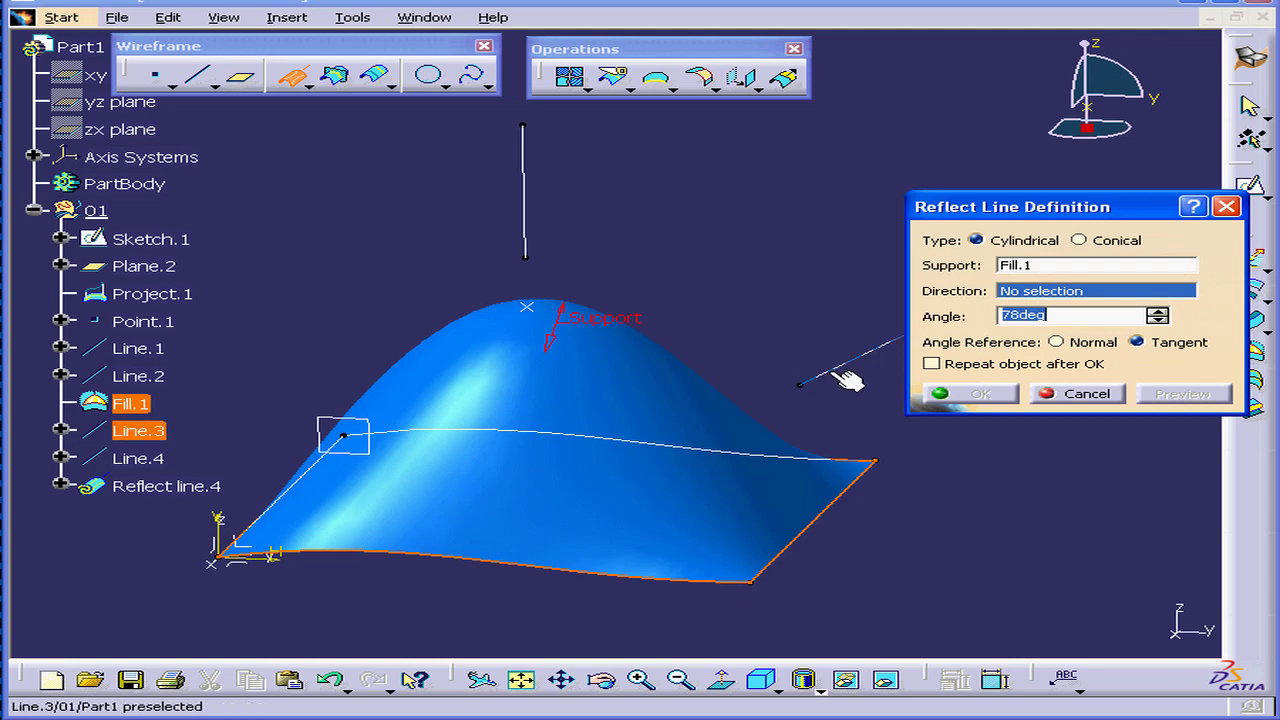
click(800, 383)
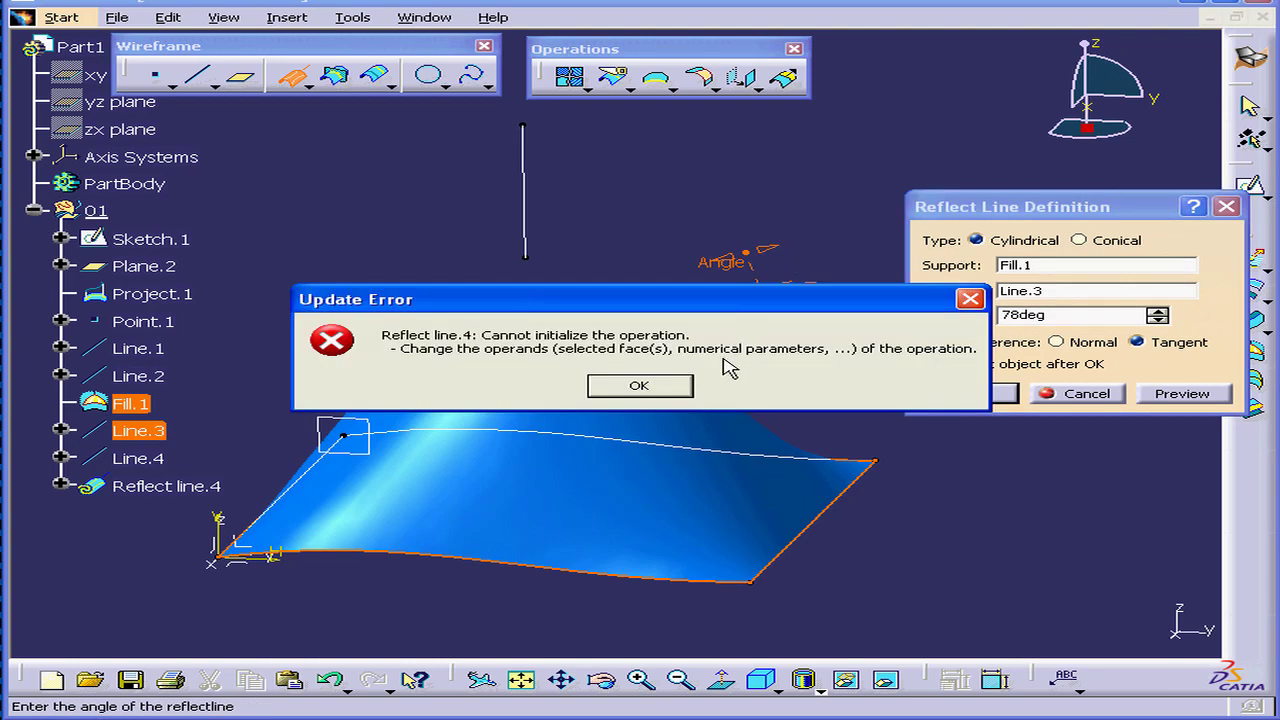
click(639, 386)
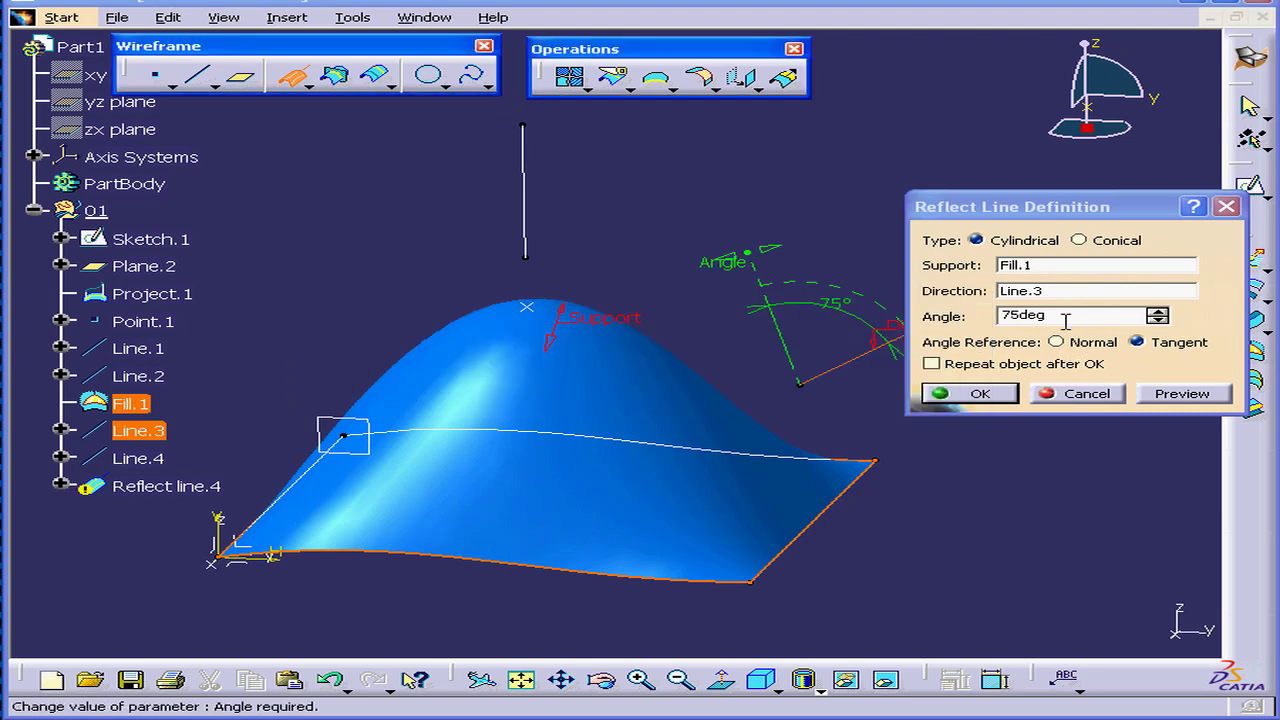
Step: Try angle values ending at 338–340 degrees until a curve appears
text(1)
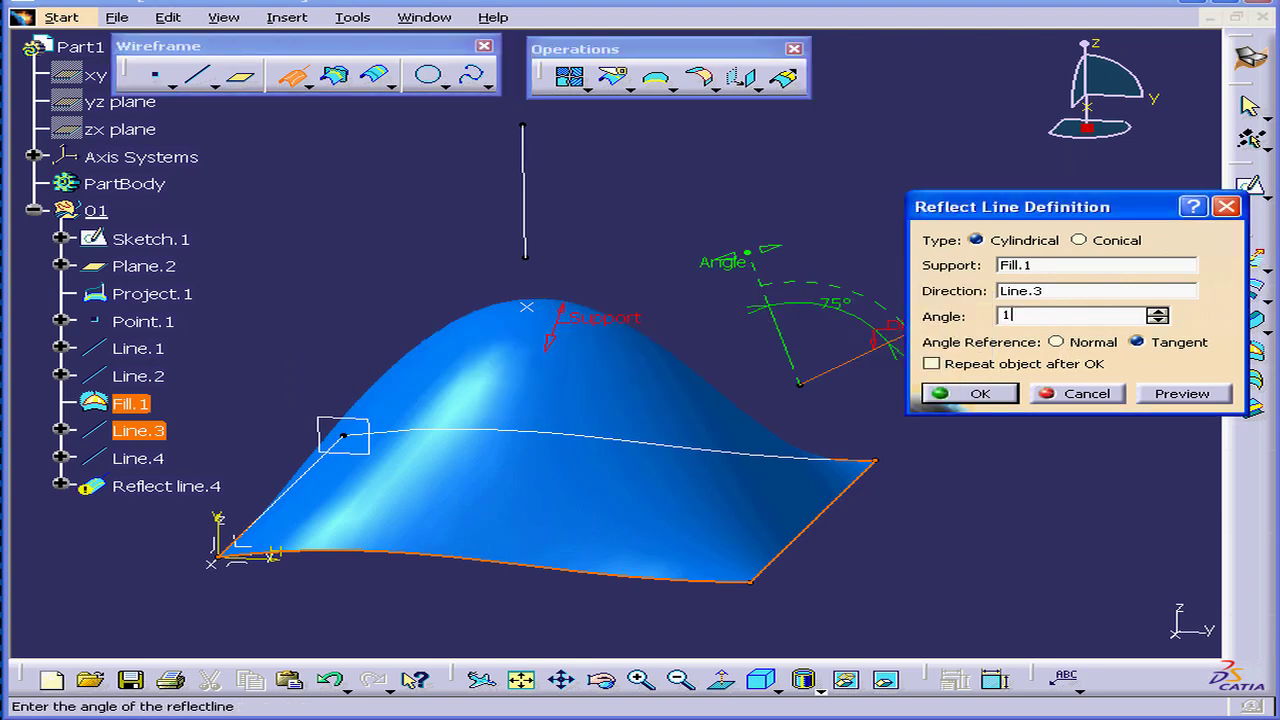
text(0deg)
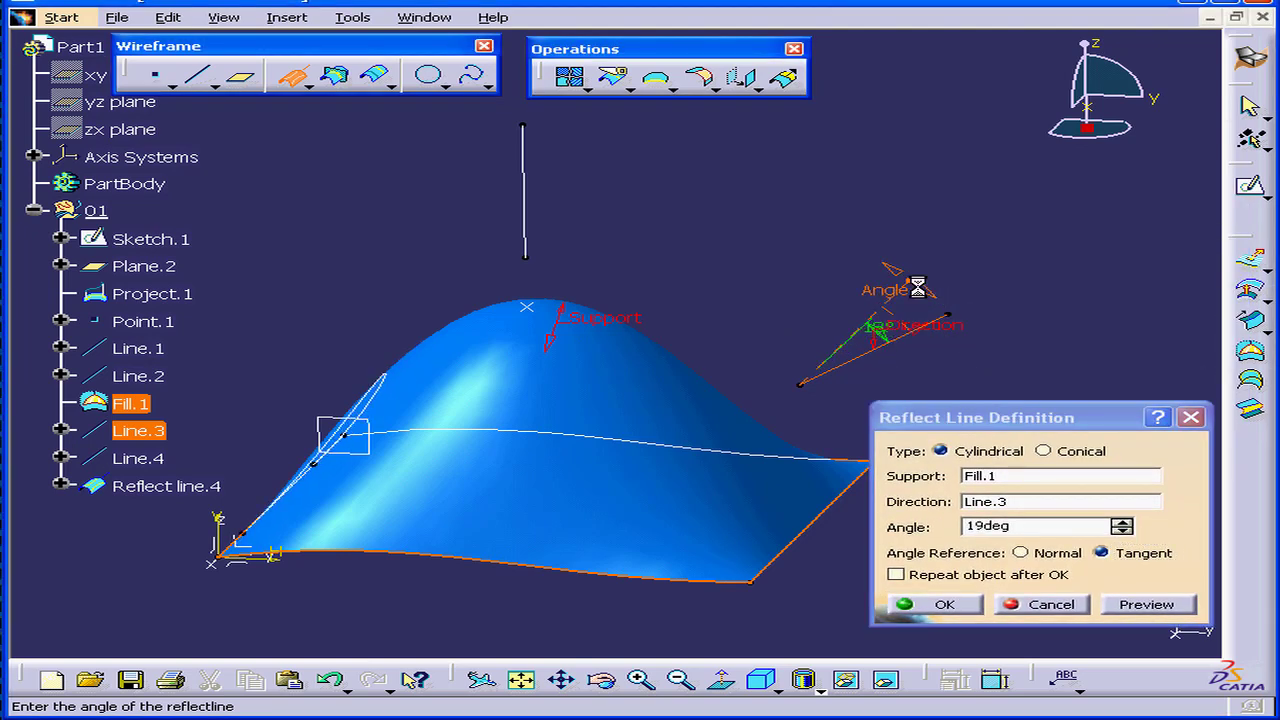
text(338deg)
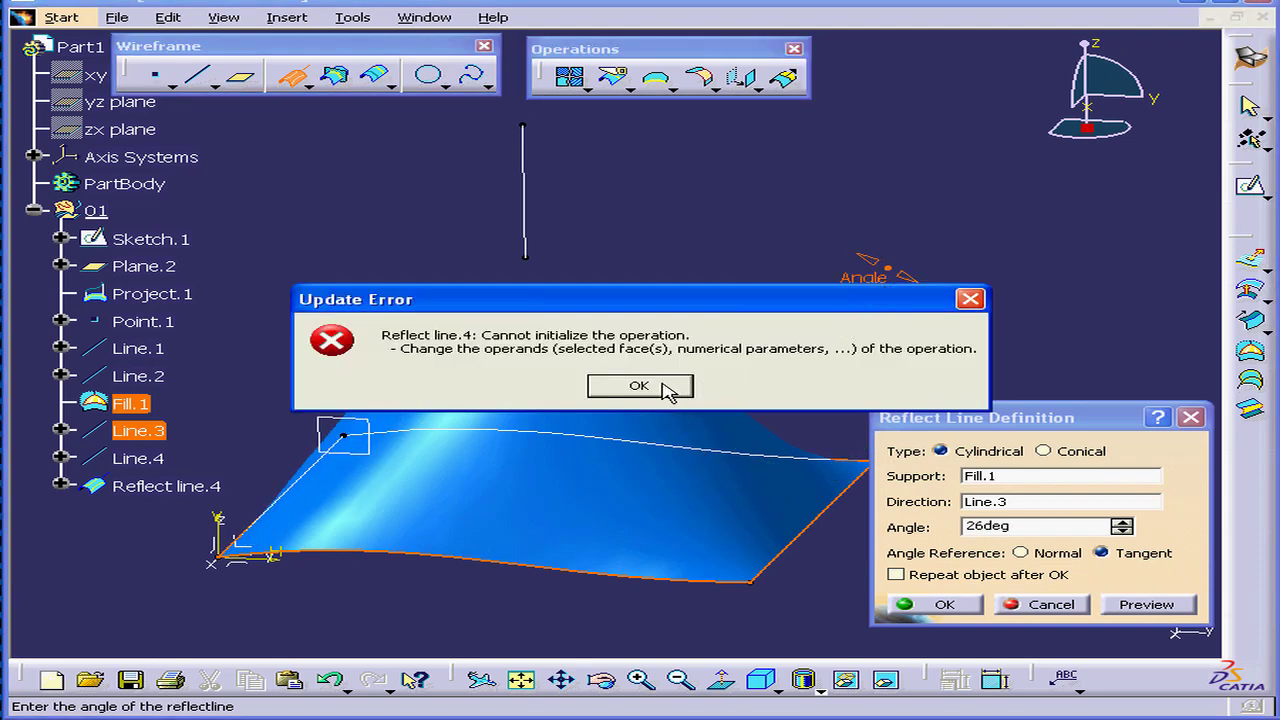
click(638, 386)
text(340)
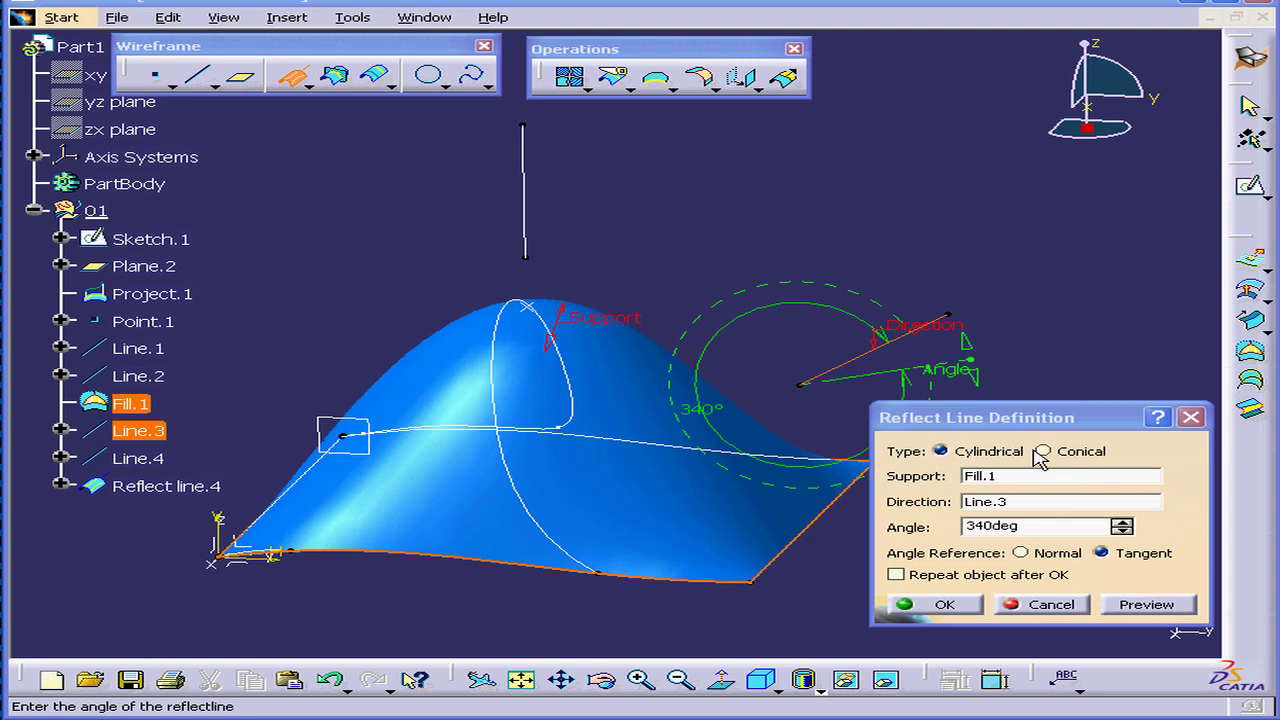
Step: Make the reflect line conical from Line.3's lower vertex with a 36-degree angle
click(1042, 451)
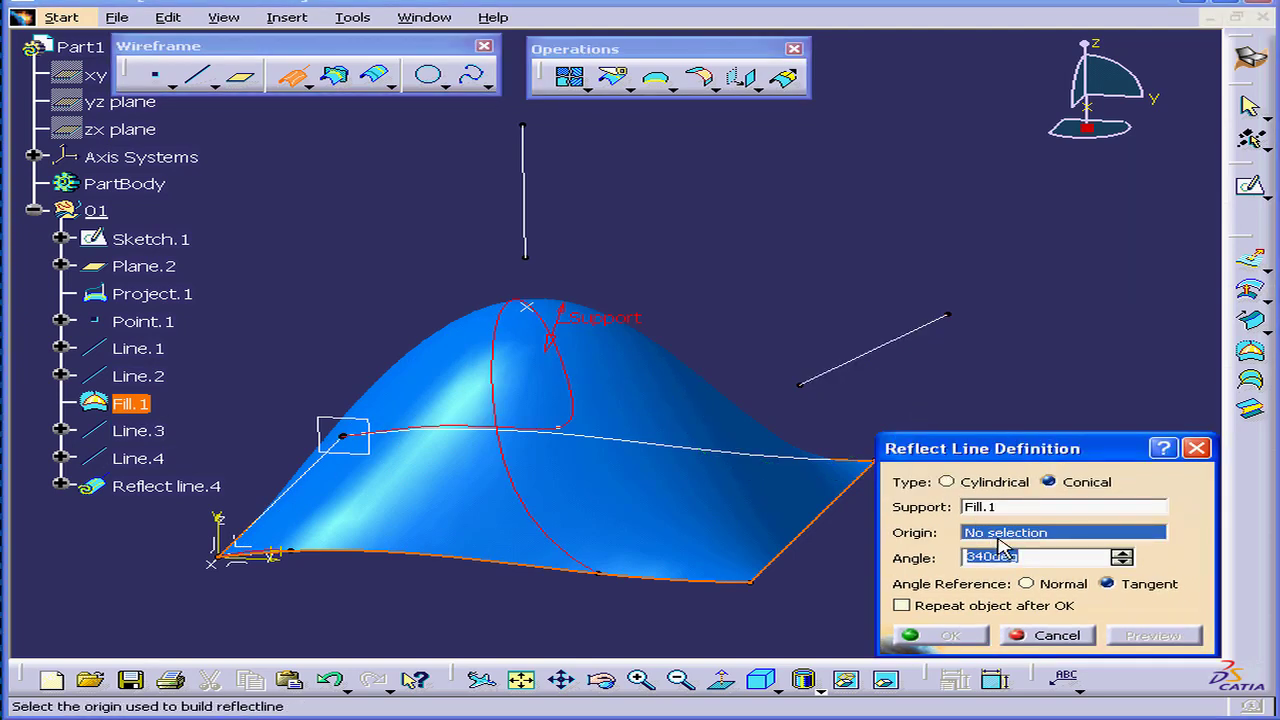
mouse_move(800, 385)
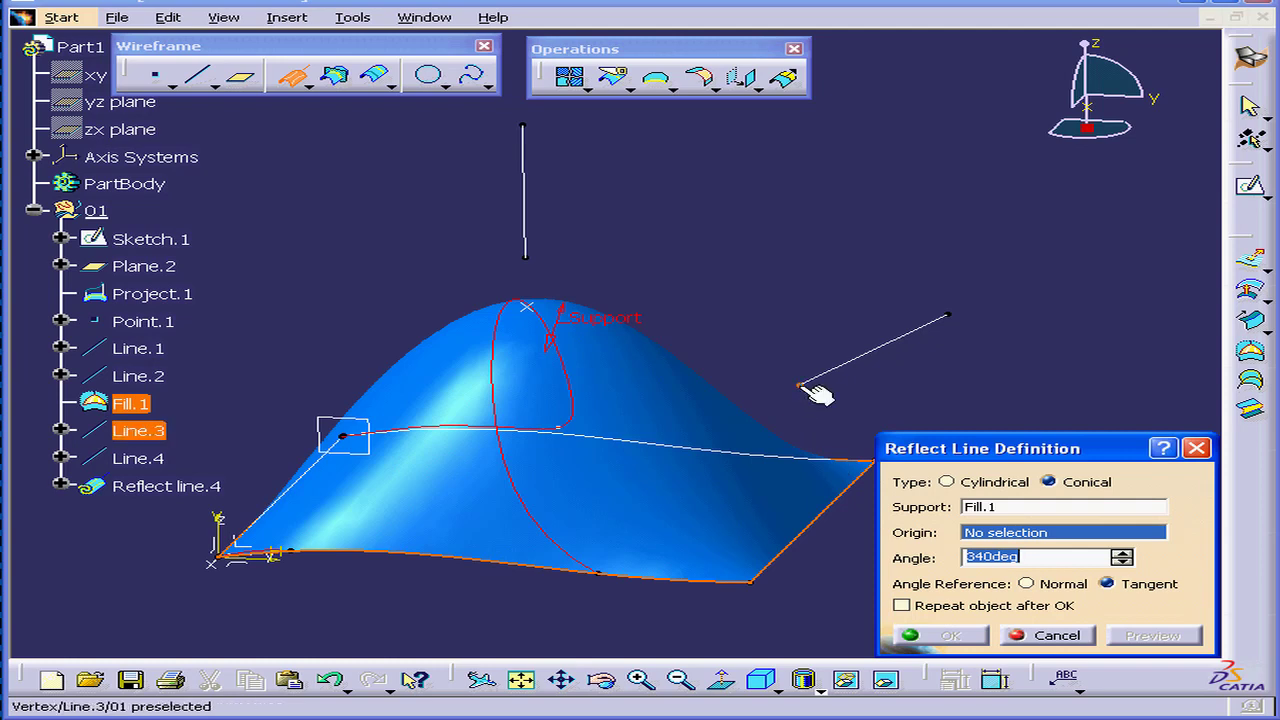
click(800, 385)
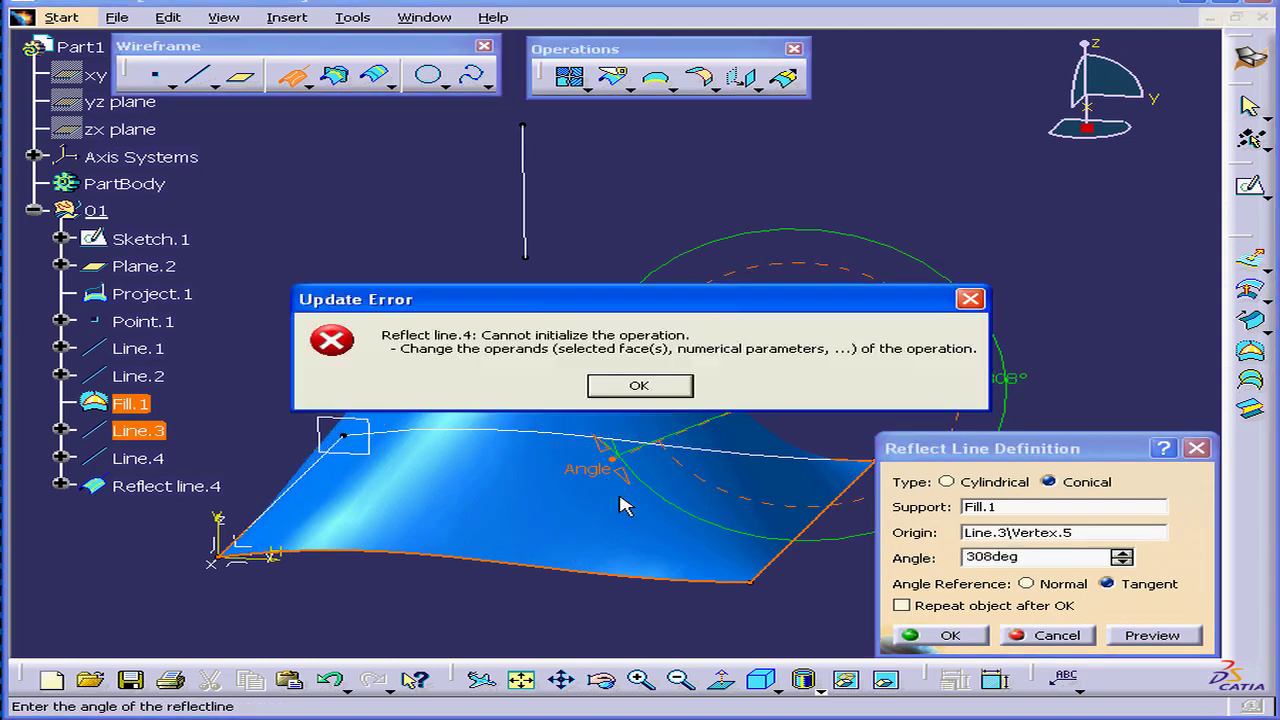
click(639, 385)
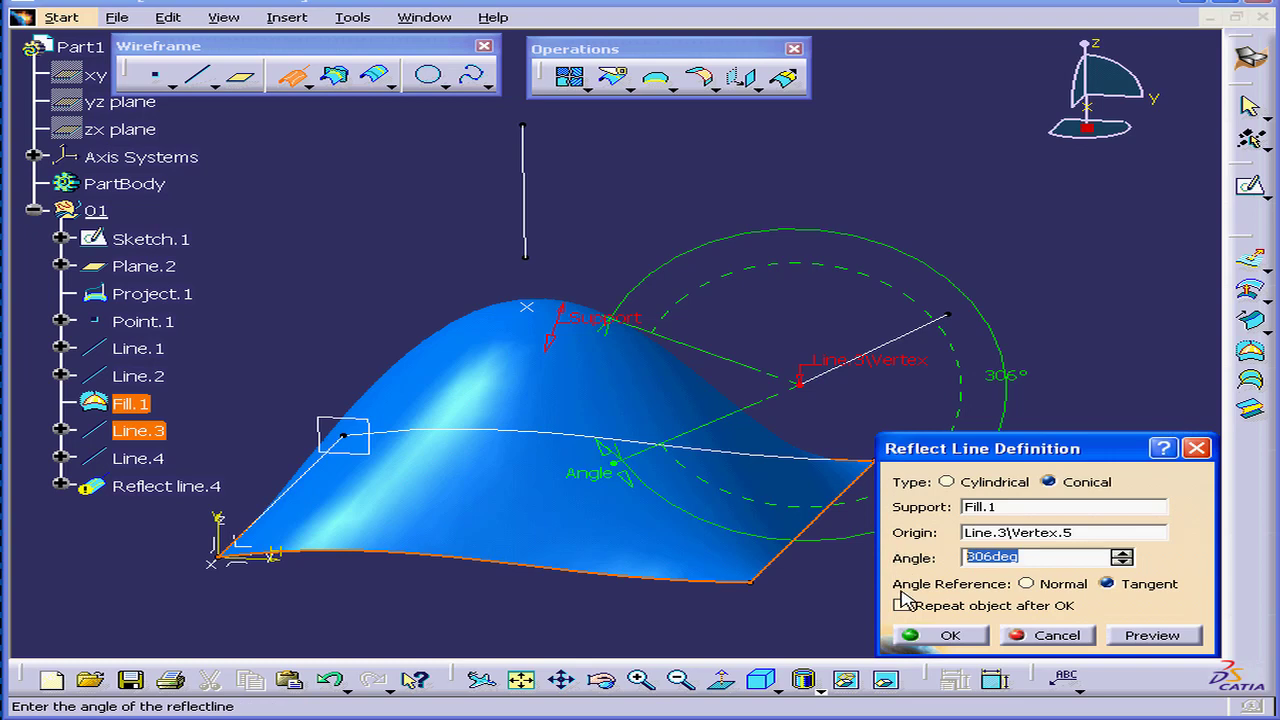
text(10)
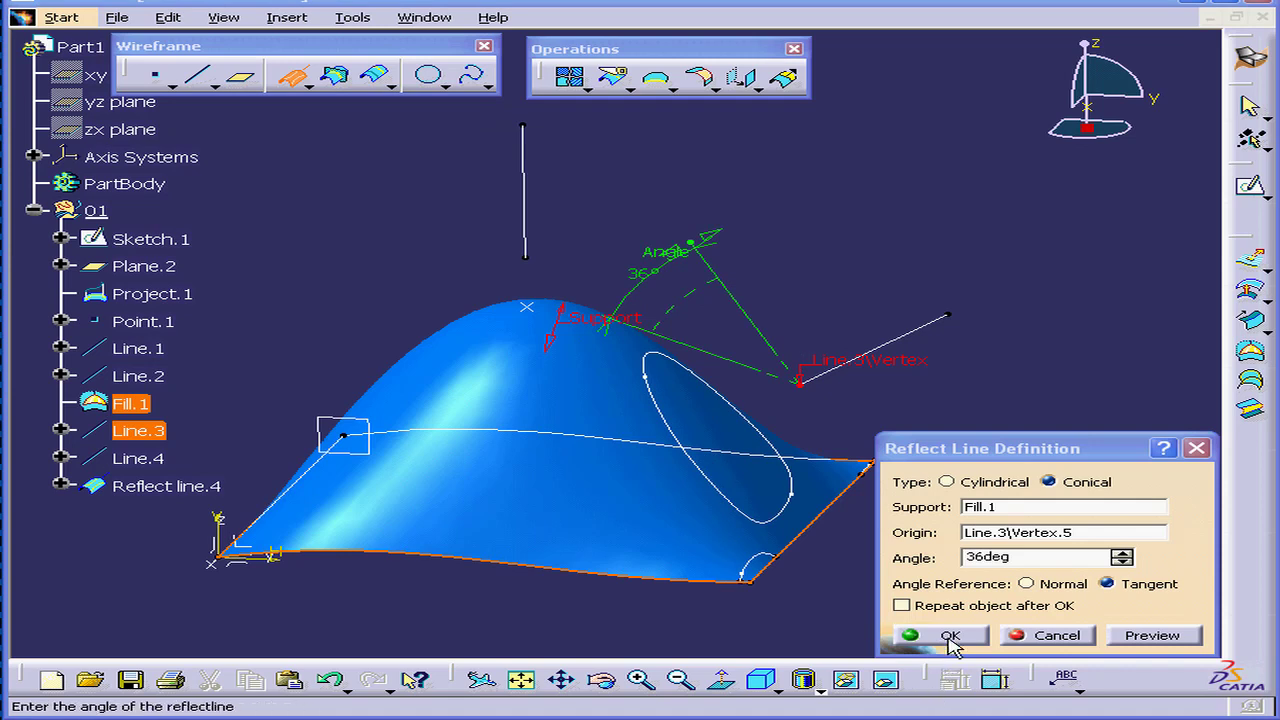
Step: Confirm the conical reflect line, keeping all five sub-elements
click(949, 635)
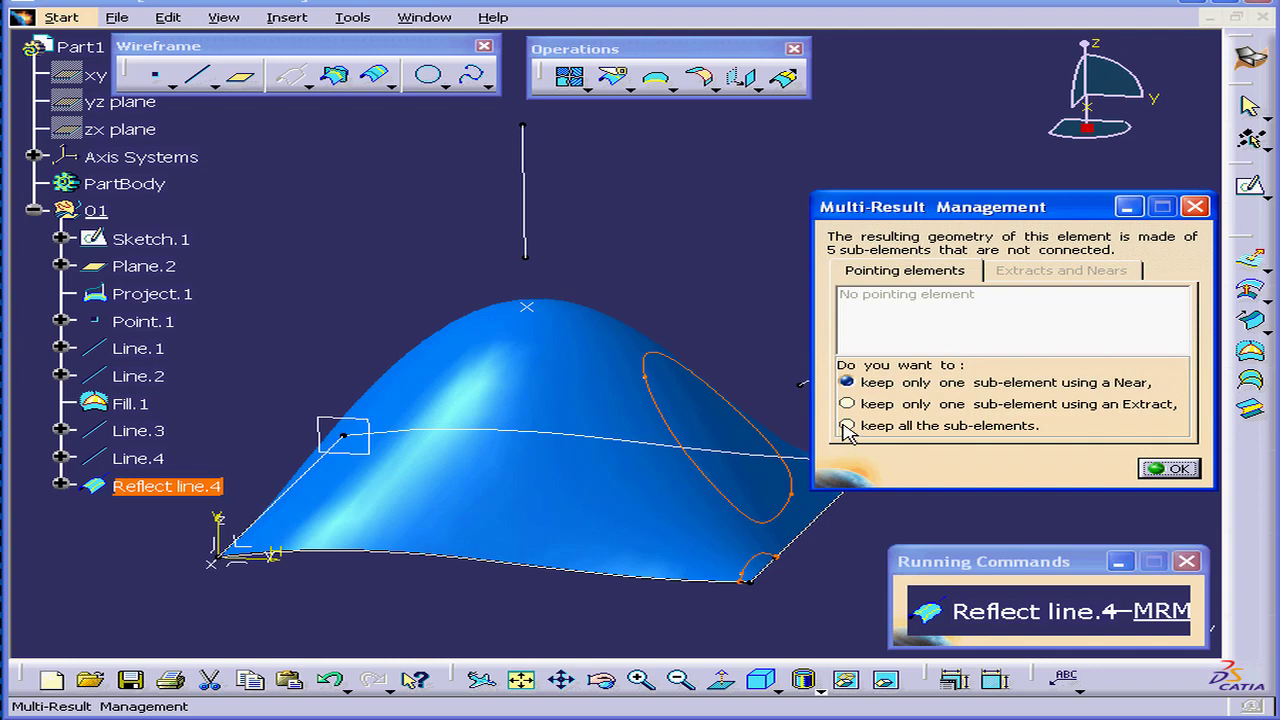
click(846, 425)
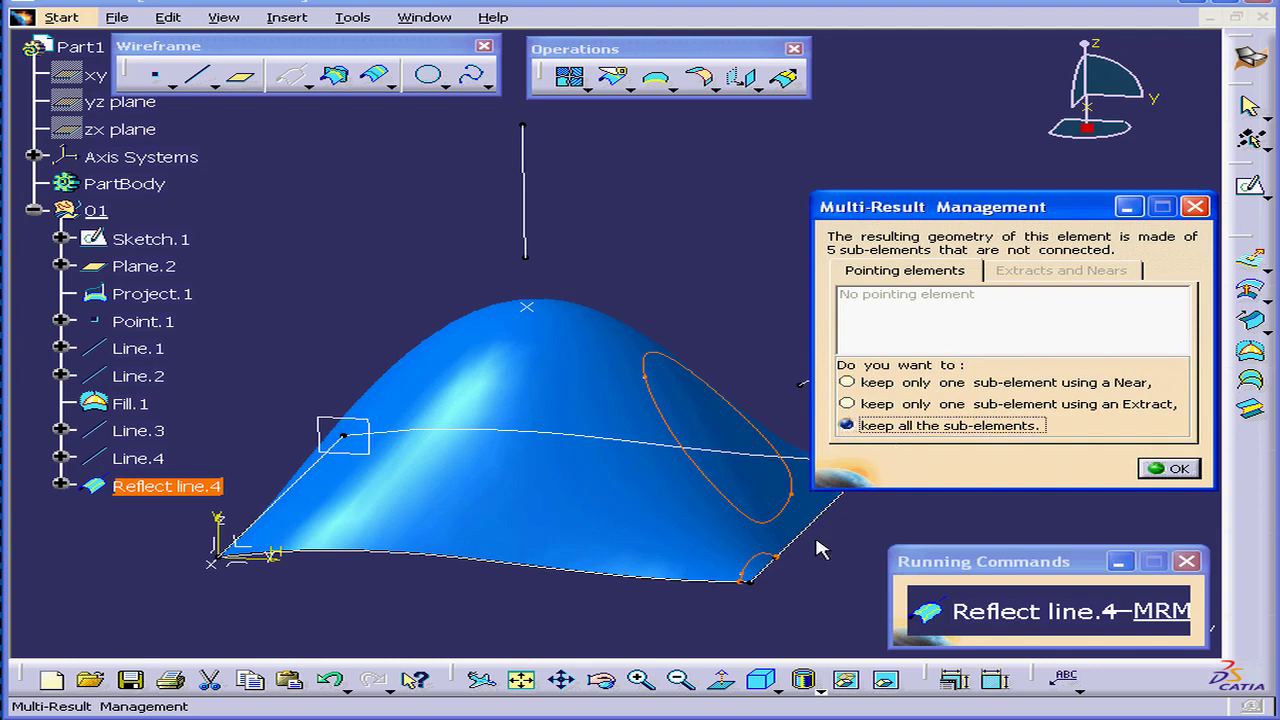
mouse_move(780, 570)
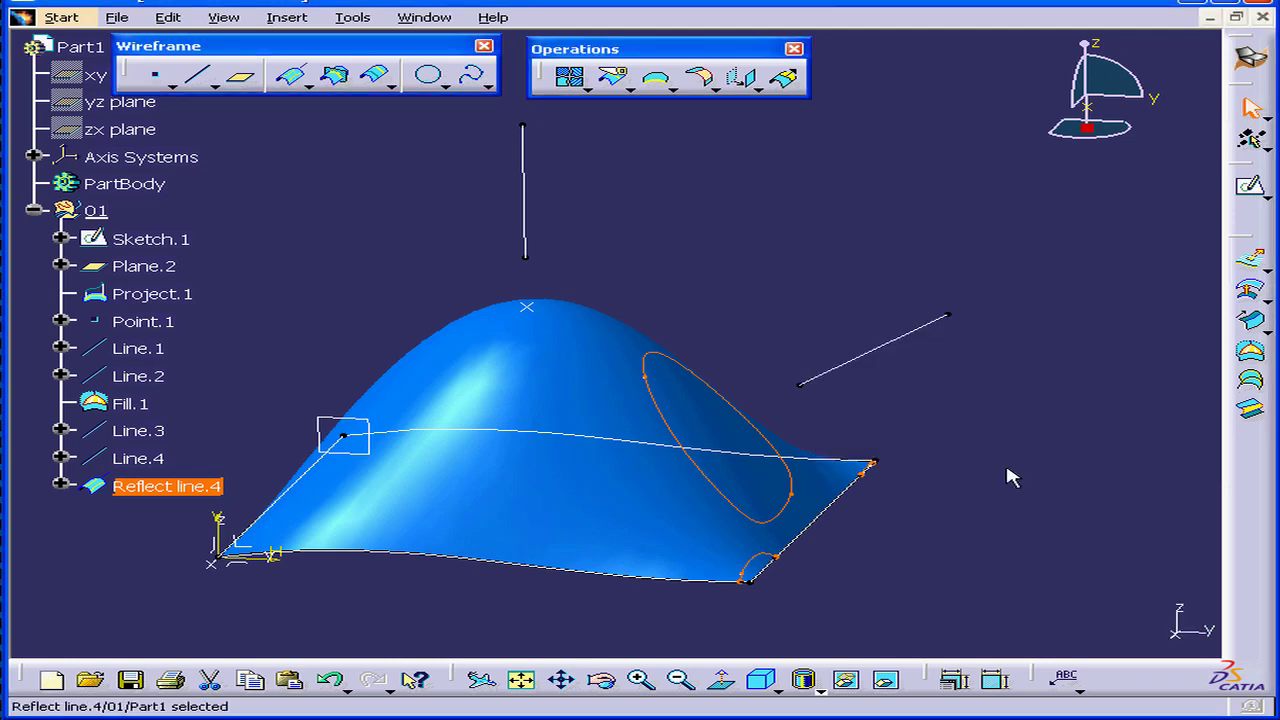
mouse_move(930, 487)
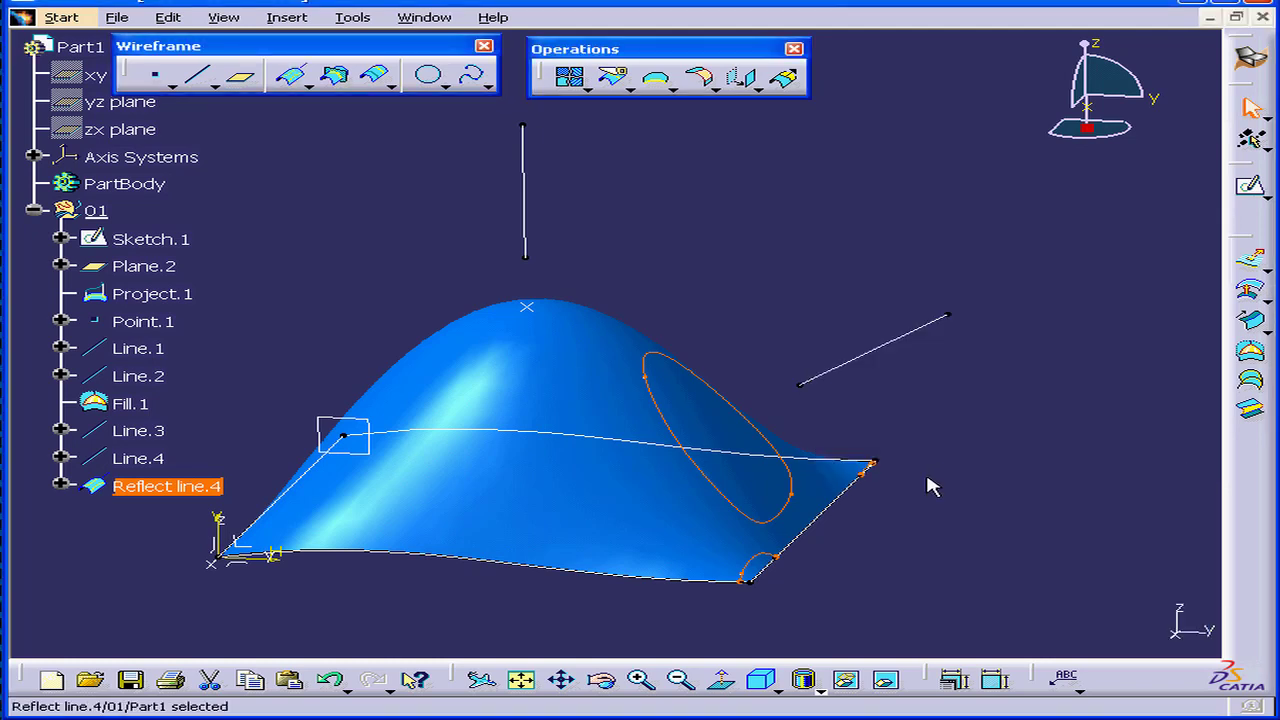
mouse_move(937, 490)
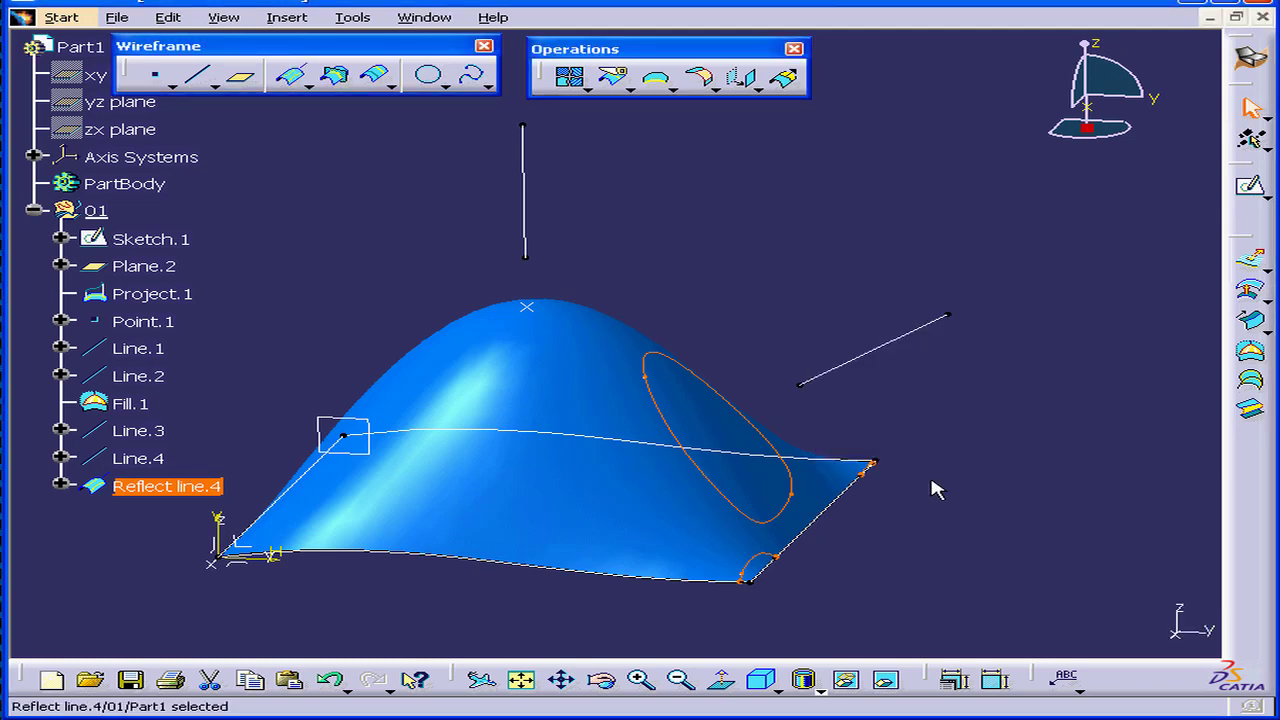